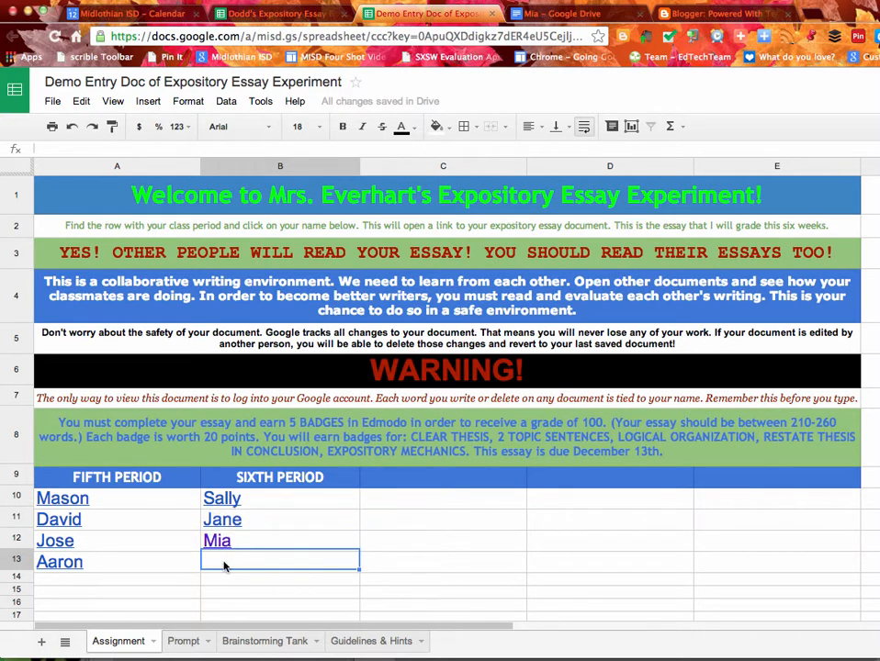
mouse_move(220, 566)
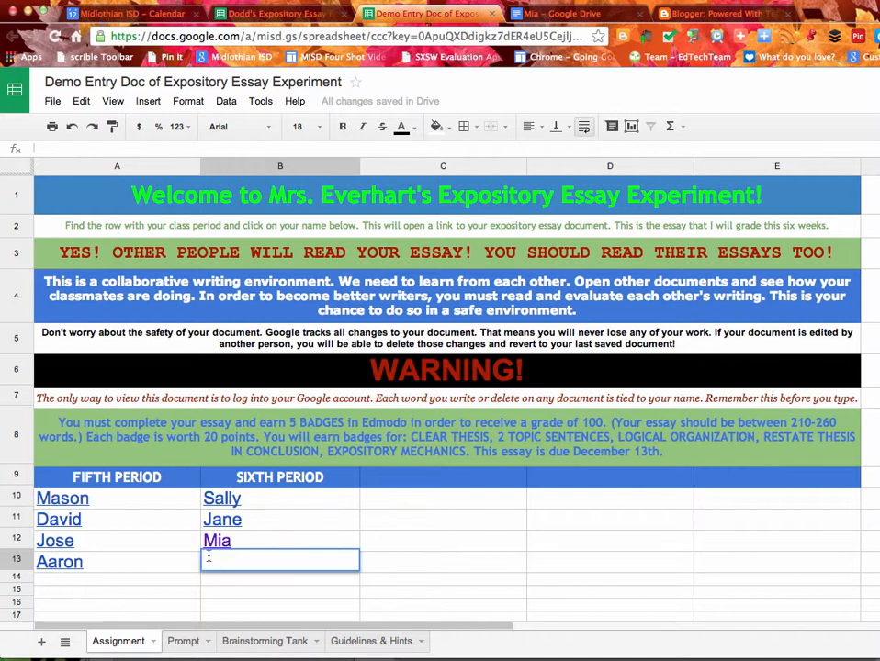
text(Ann)
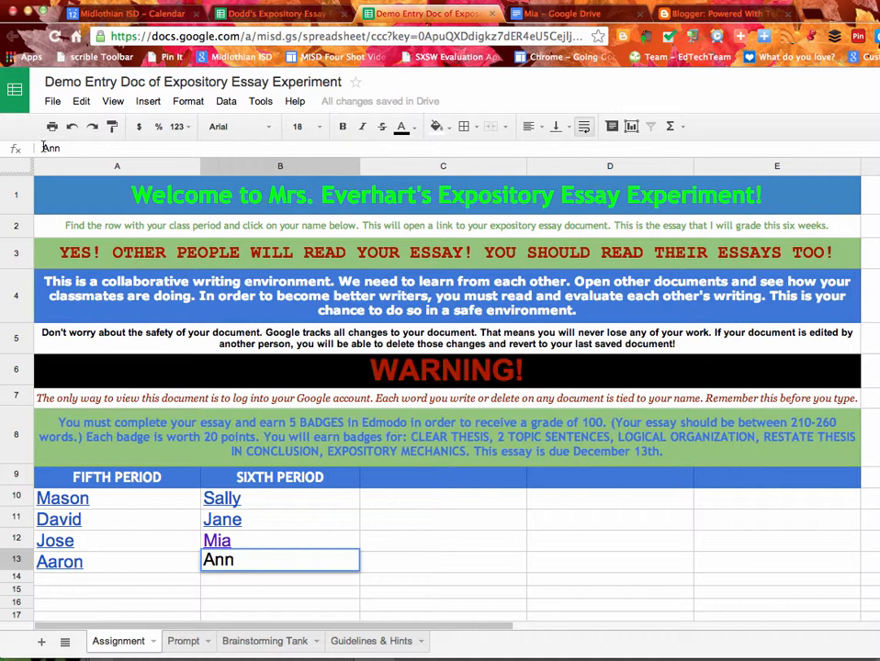
text(=hy)
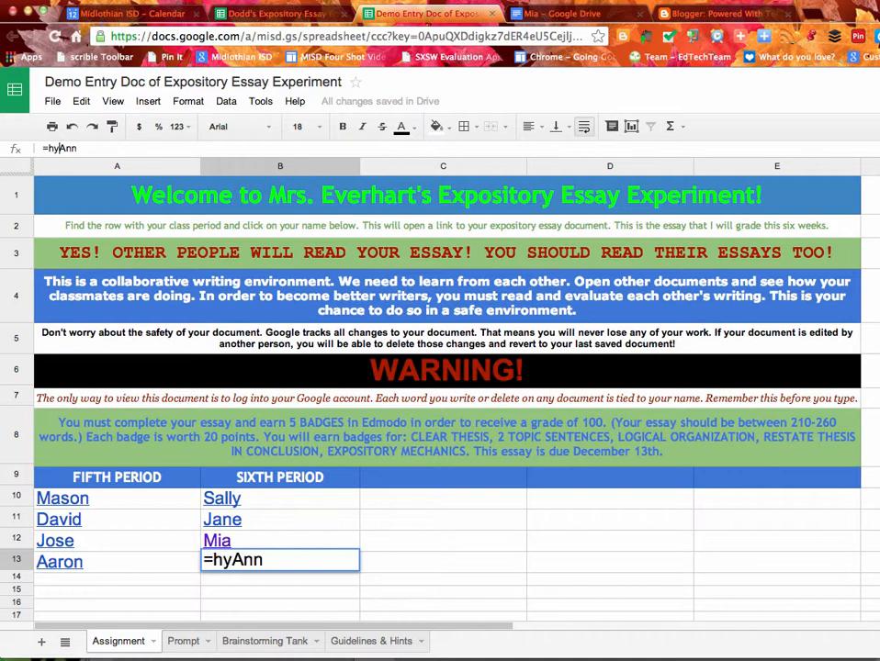
text(perlink)
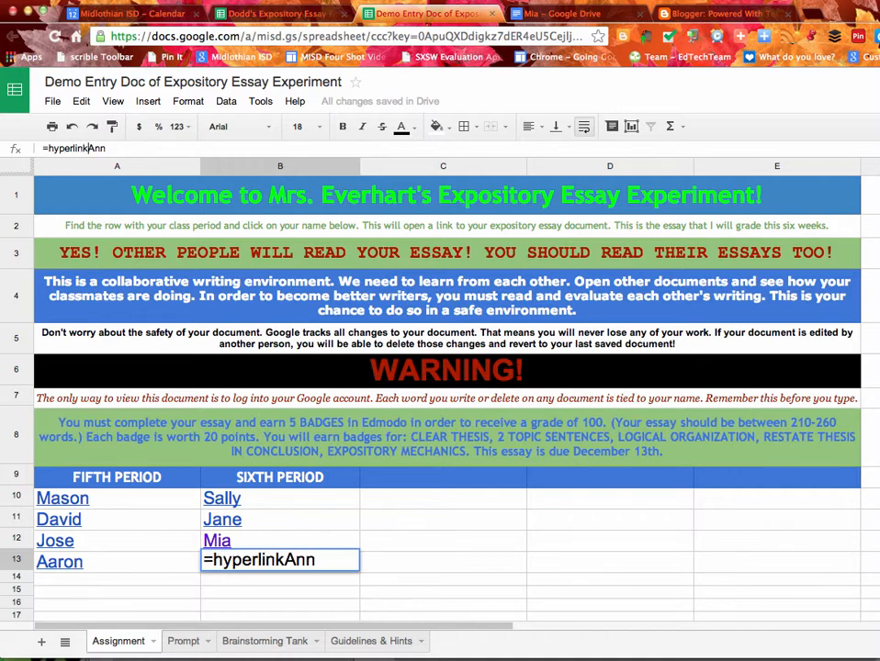
text(()
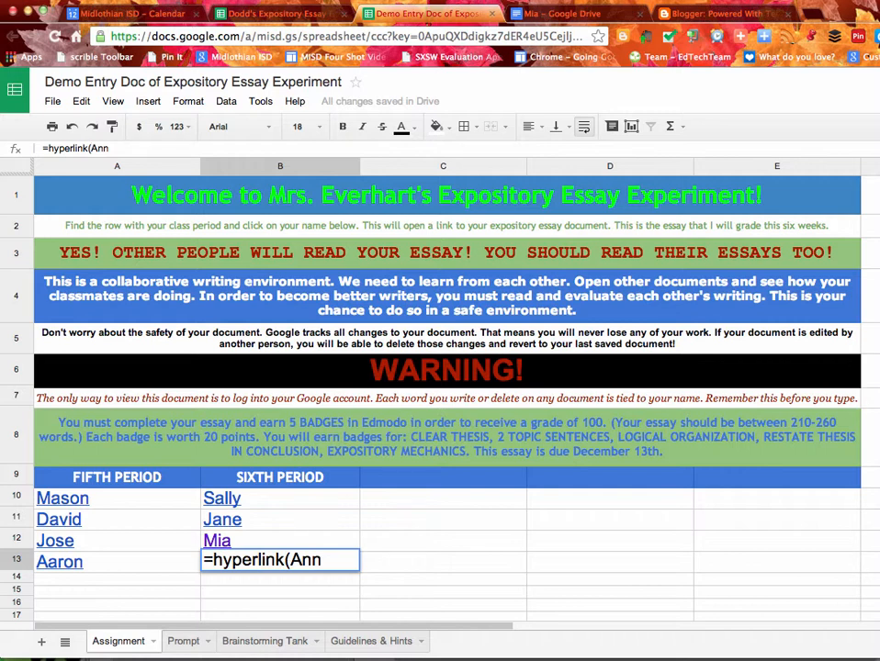
text(")
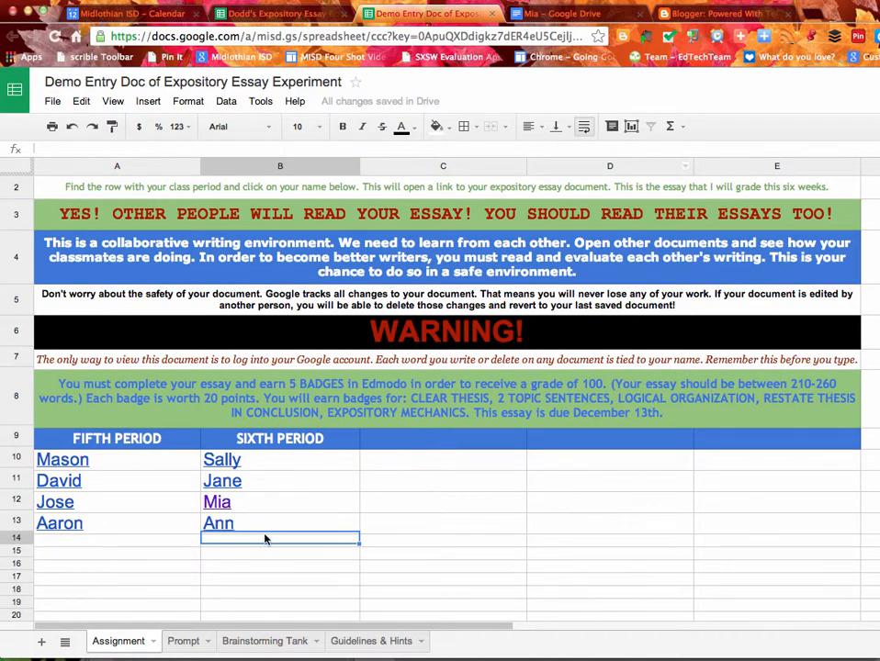
mouse_move(216, 521)
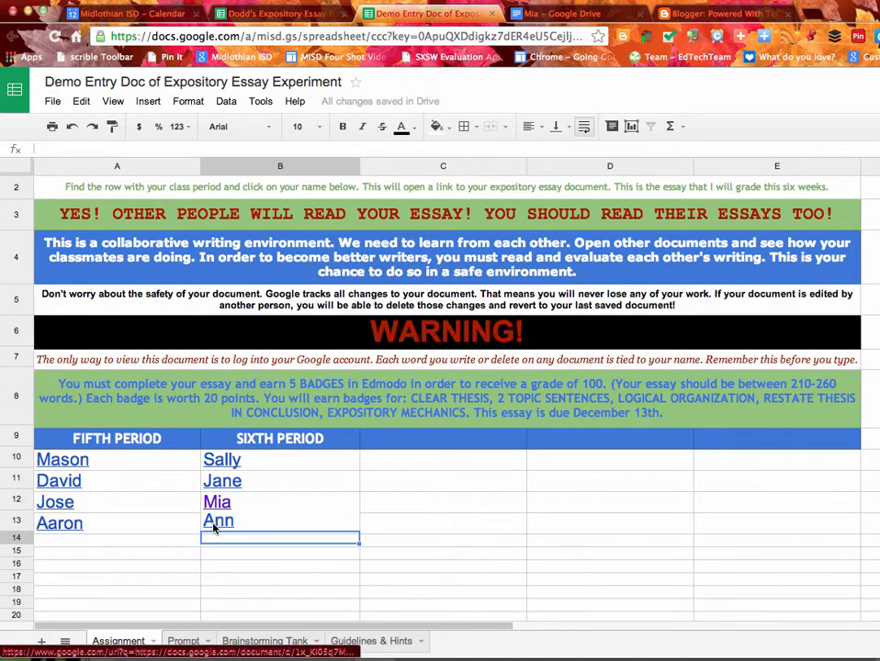